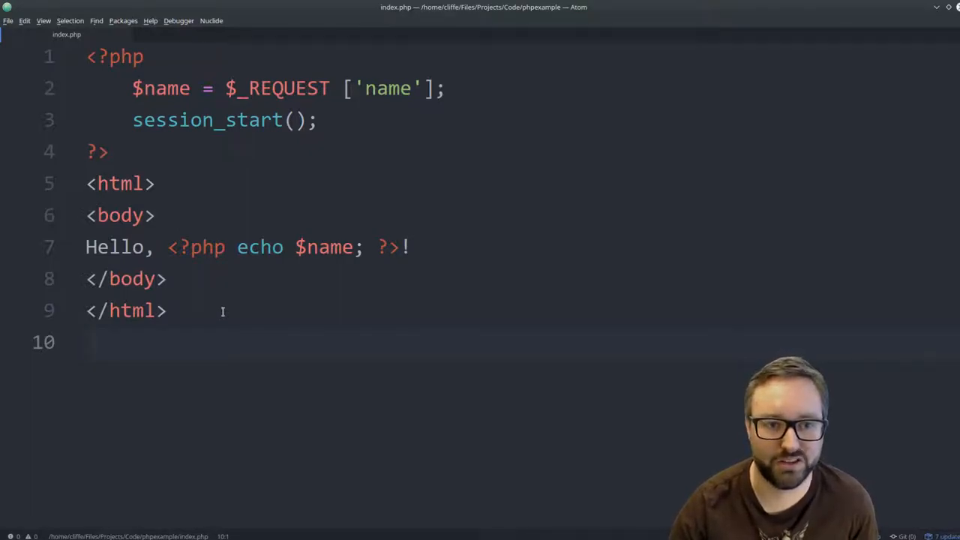
# In index.php, highlight the name echo, the $_REQUEST name key, and session_start
pyautogui.click(86, 341)
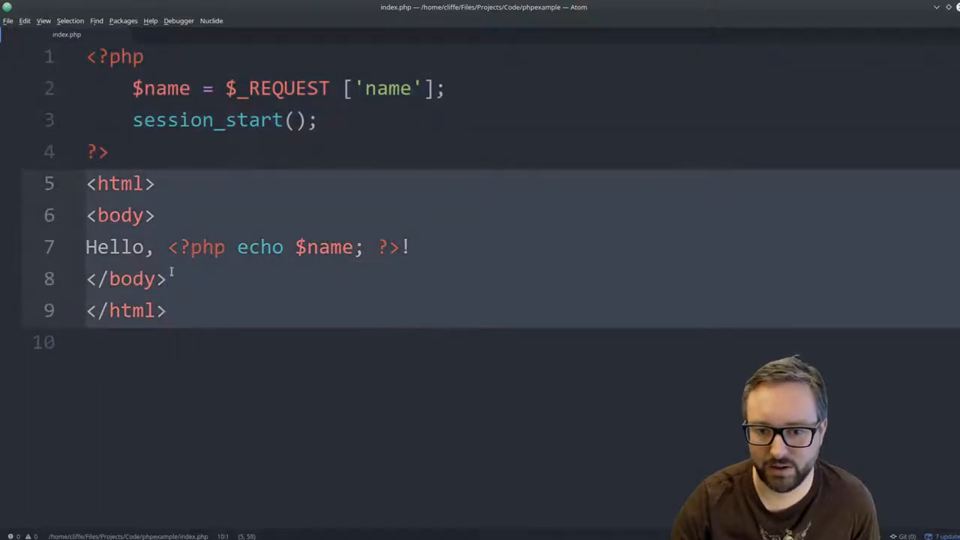
pyautogui.moveTo(168, 247); pyautogui.dragTo(410, 247)
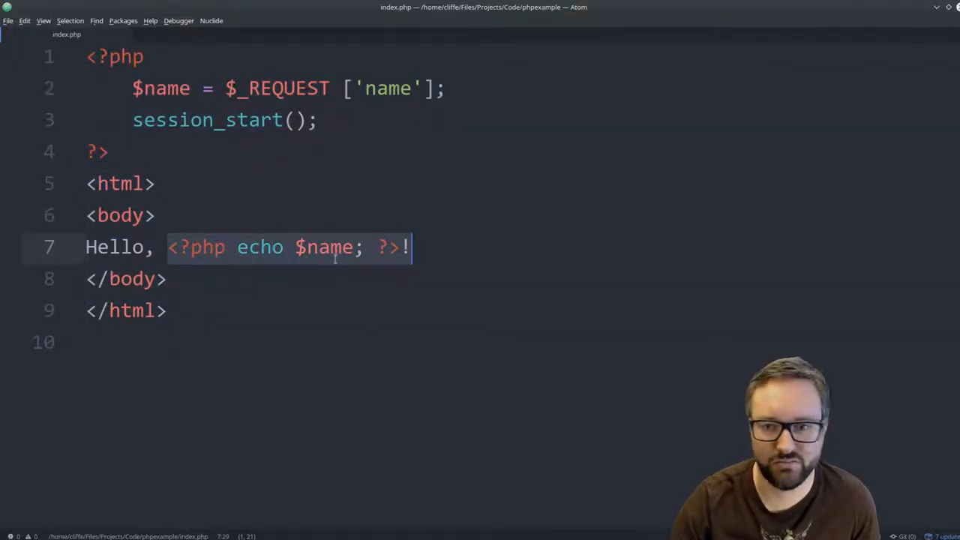
pyautogui.click(108, 151)
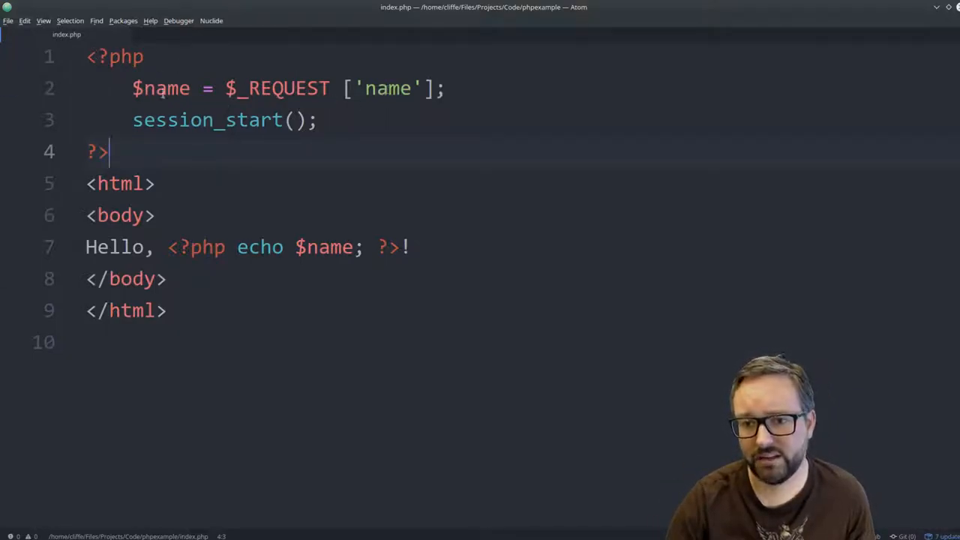
pyautogui.doubleClick(388, 88)
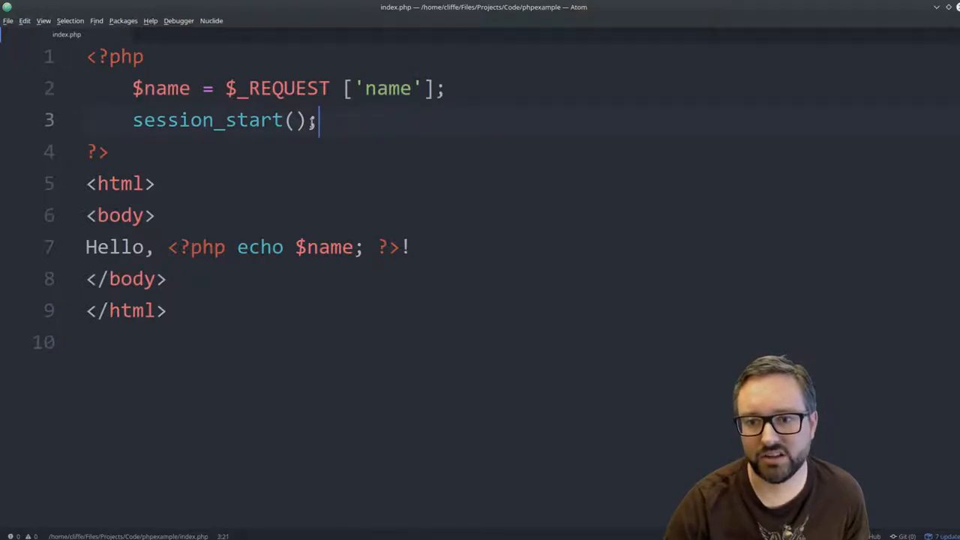
pyautogui.moveTo(318, 120); pyautogui.dragTo(132, 120)
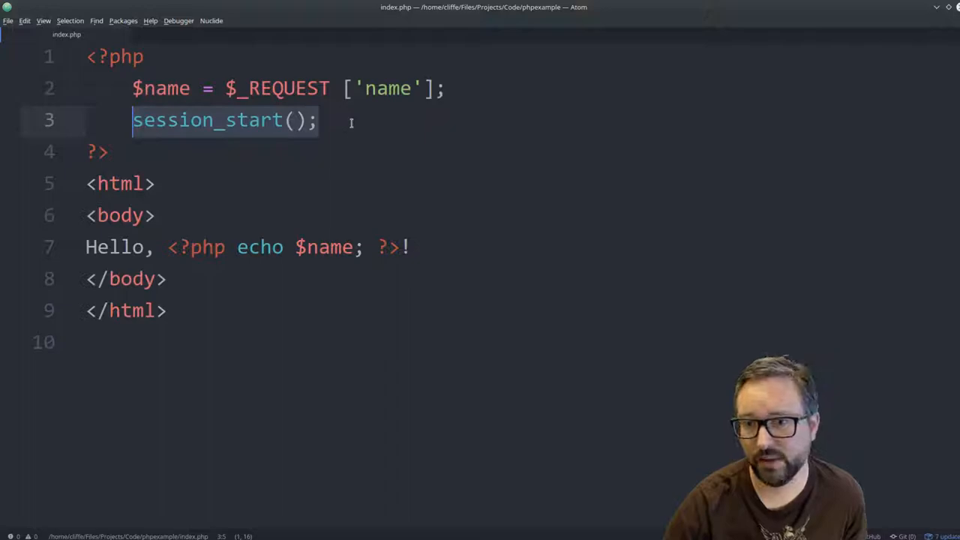
pyautogui.click(104, 184)
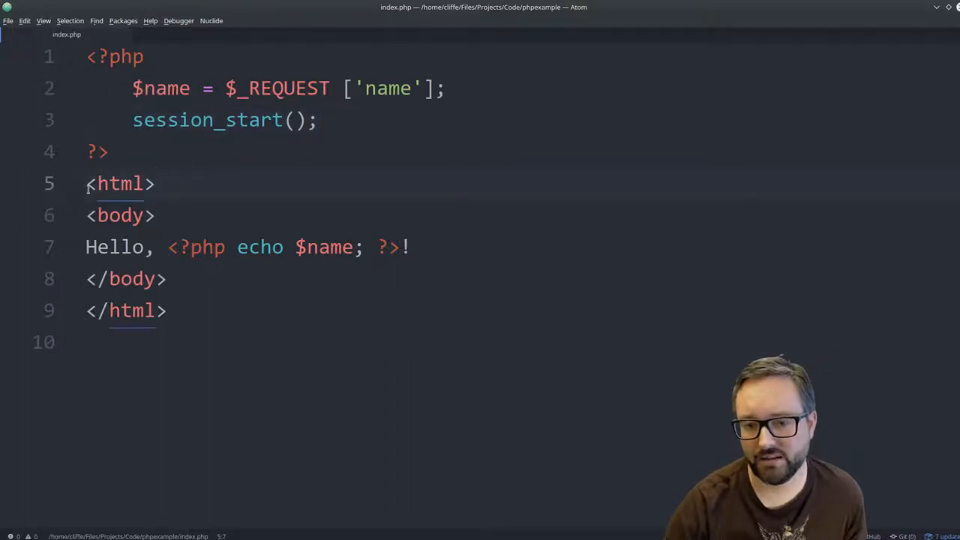
# Highlight the opening html and body tags, then the echo statement that outputs the name
pyautogui.moveTo(85, 184); pyautogui.dragTo(154, 216)
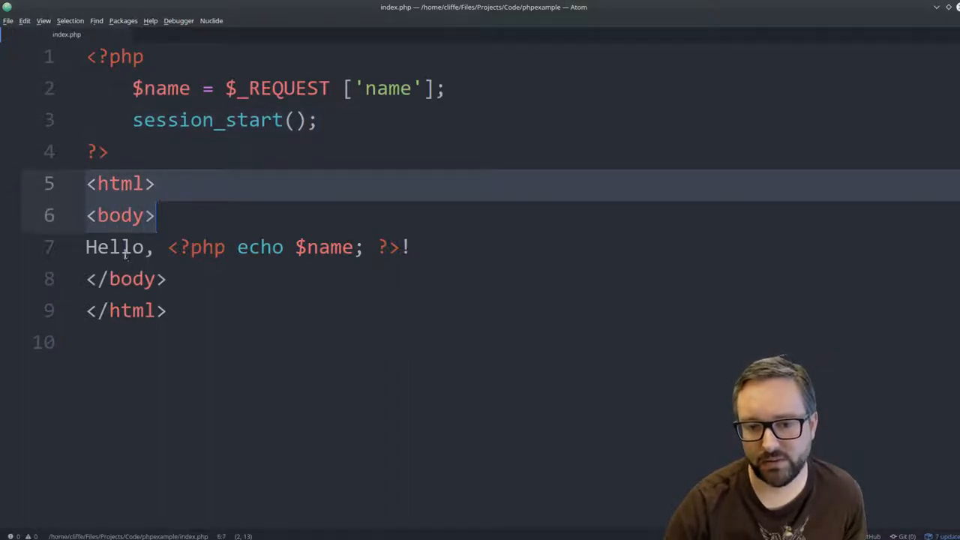
pyautogui.click(168, 246)
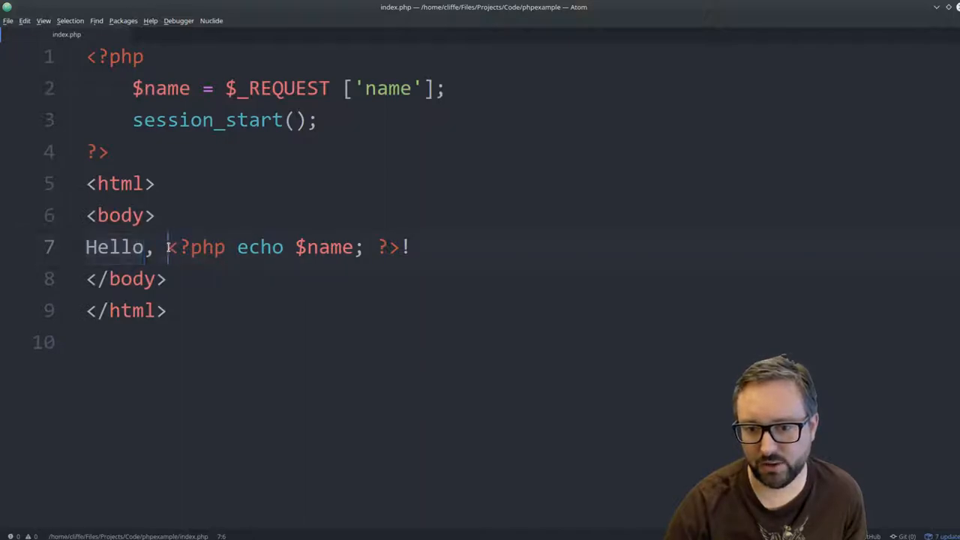
pyautogui.moveTo(167, 247); pyautogui.dragTo(401, 246)
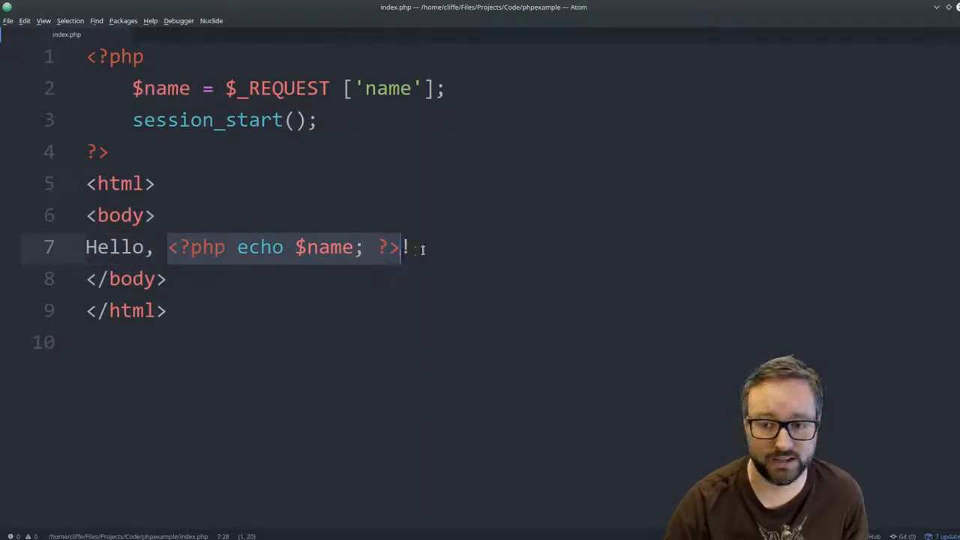
pyautogui.click(411, 247)
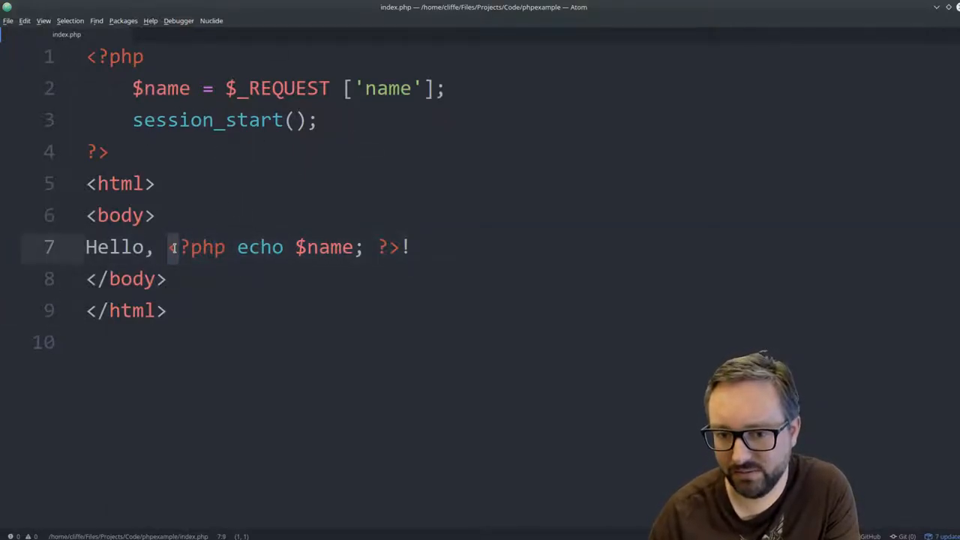
pyautogui.moveTo(168, 247); pyautogui.dragTo(401, 247)
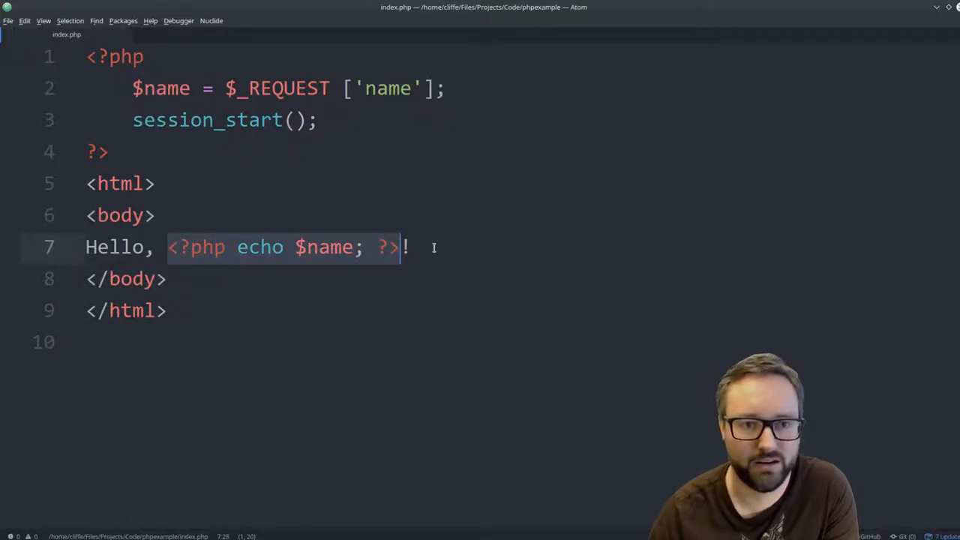
pyautogui.click(408, 247)
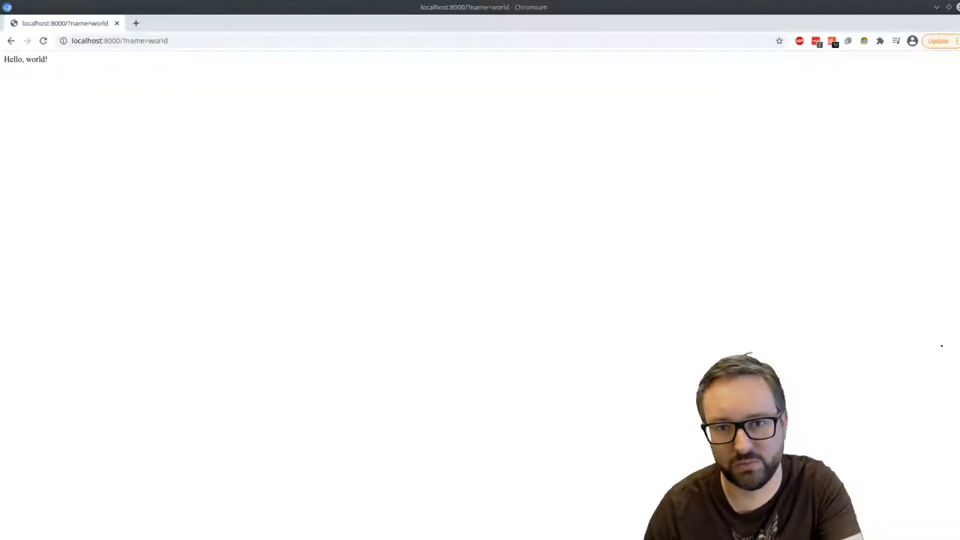
# Point out localhost:8000 and the name parameter in the URL, then the echoed $name
pyautogui.click(120, 40)
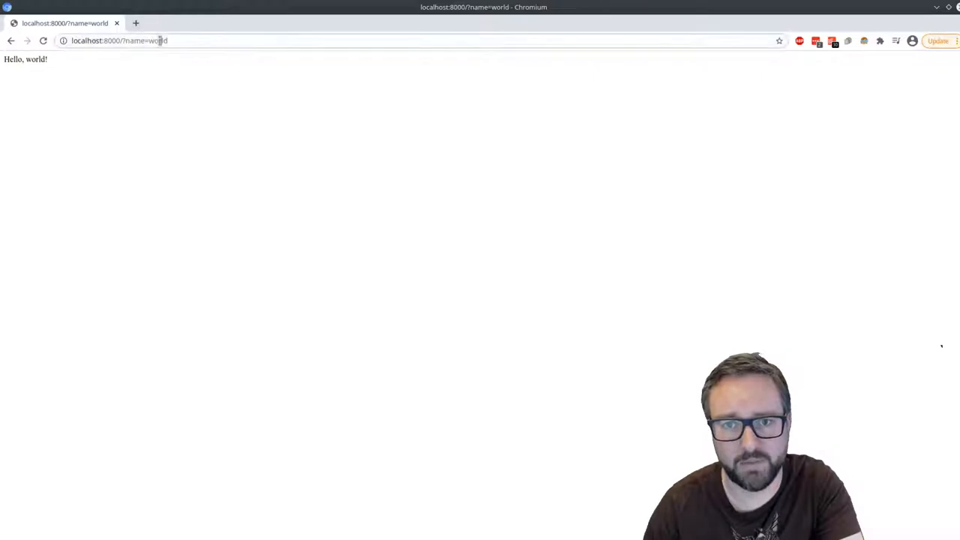
pyautogui.doubleClick(157, 41)
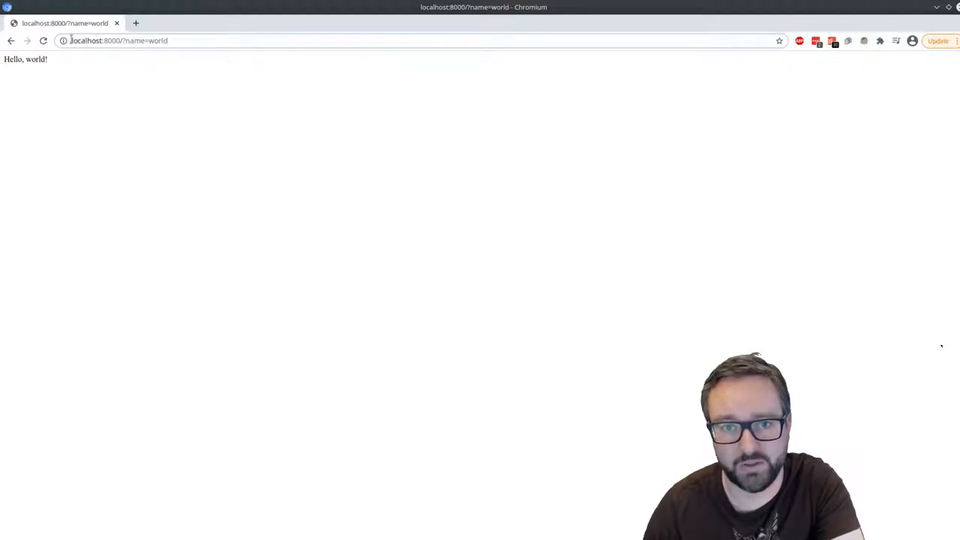
pyautogui.doubleClick(95, 40)
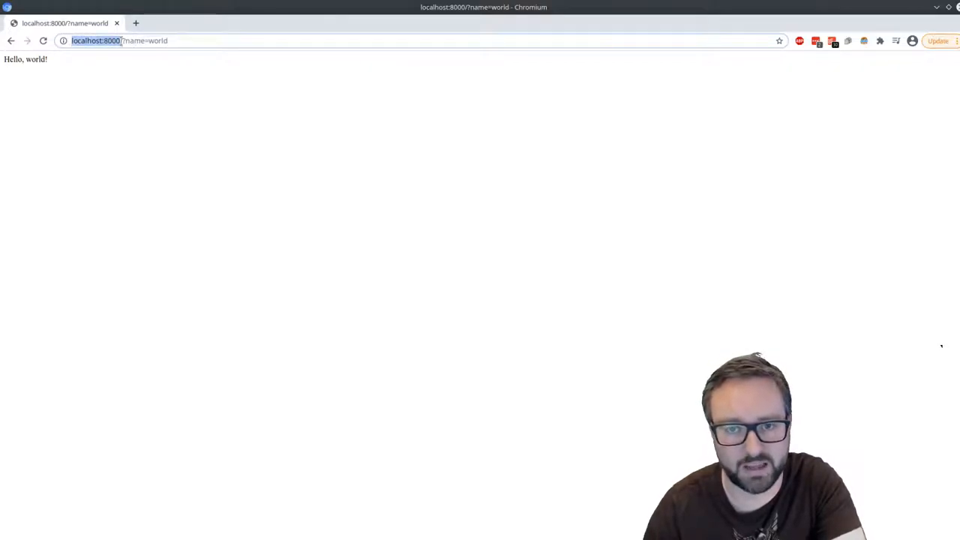
pyautogui.doubleClick(134, 40)
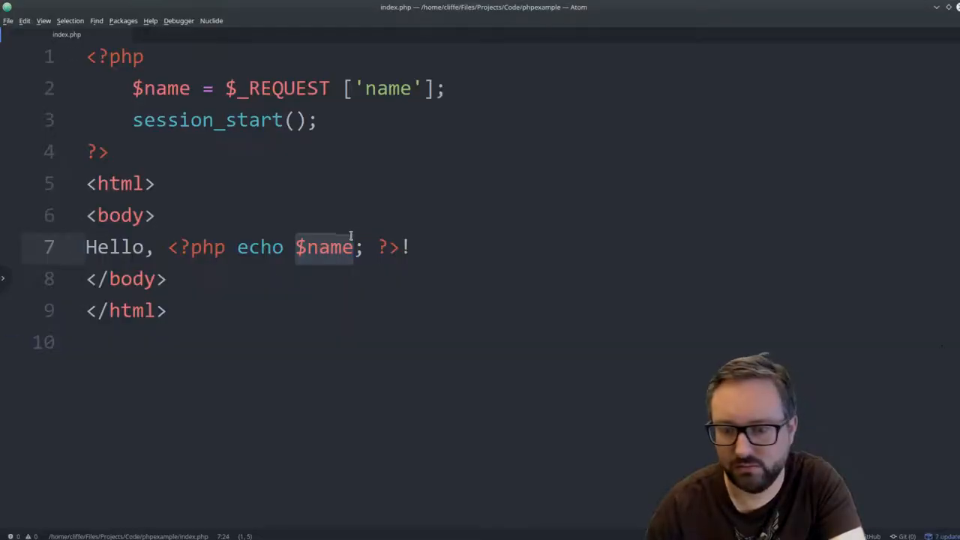
pyautogui.doubleClick(114, 247)
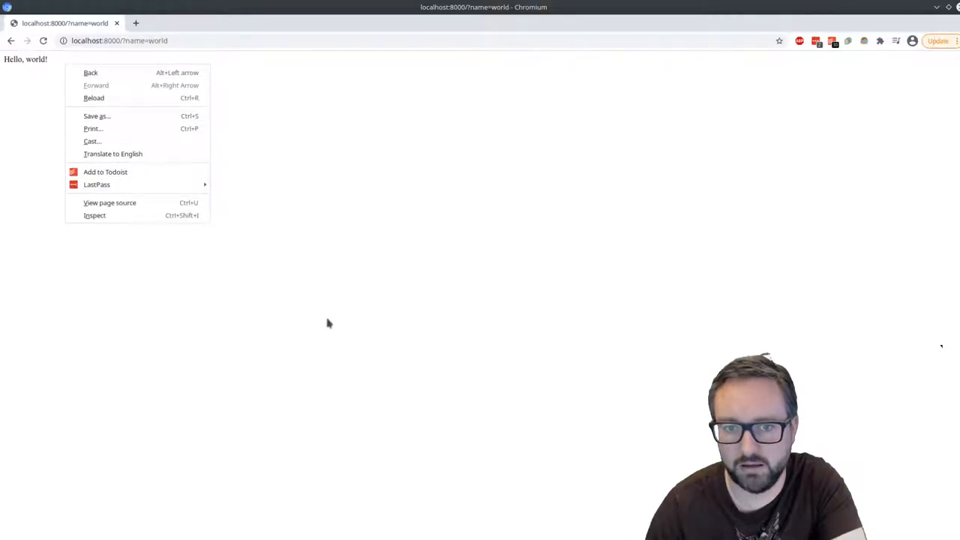
# View and select the greeting page's source, then view the name=Cliffe page's source and close it
pyautogui.click(110, 202)
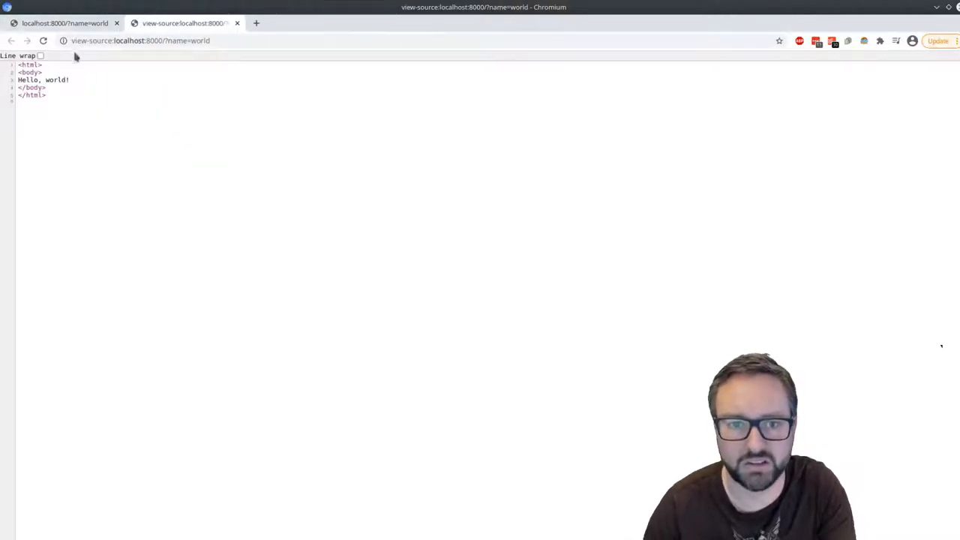
pyautogui.moveTo(57, 101)
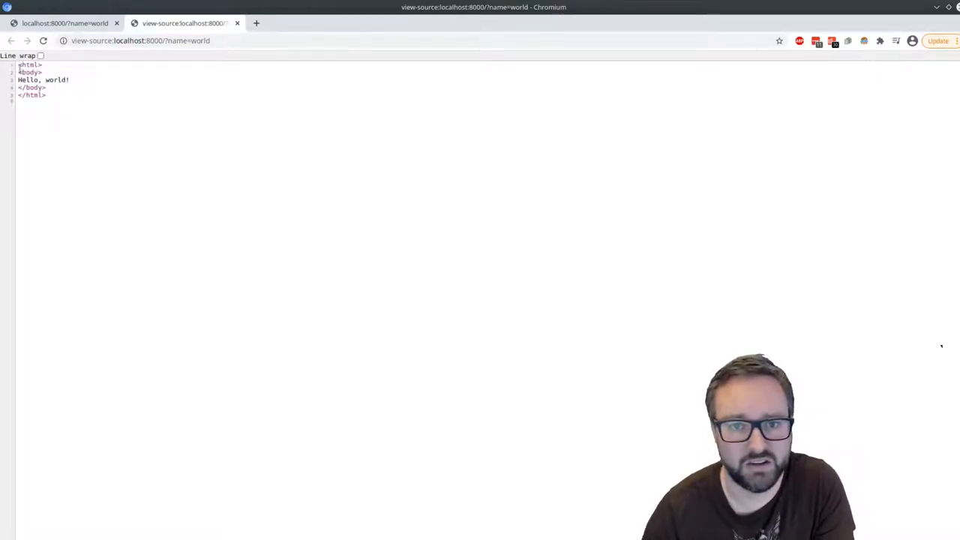
pyautogui.press('ctrl+a')
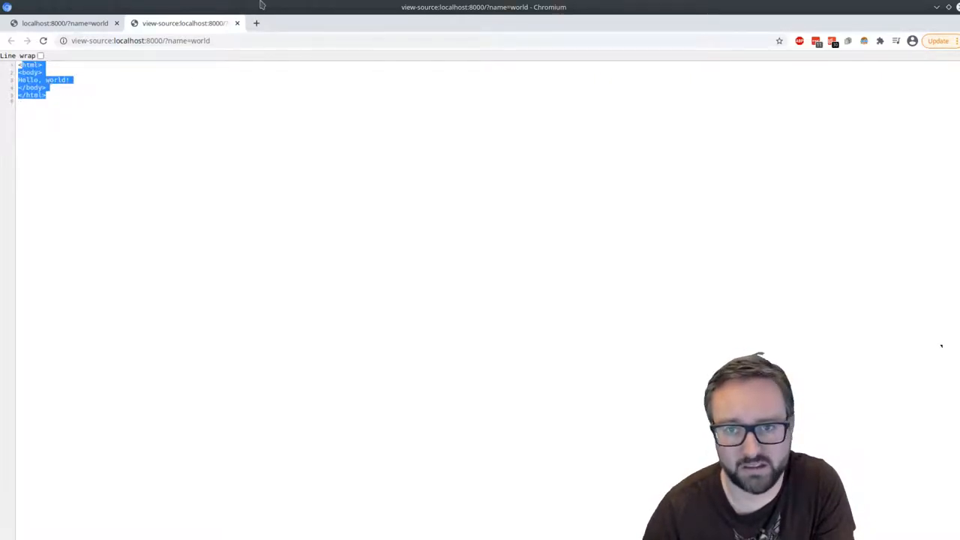
pyautogui.moveTo(184, 23)
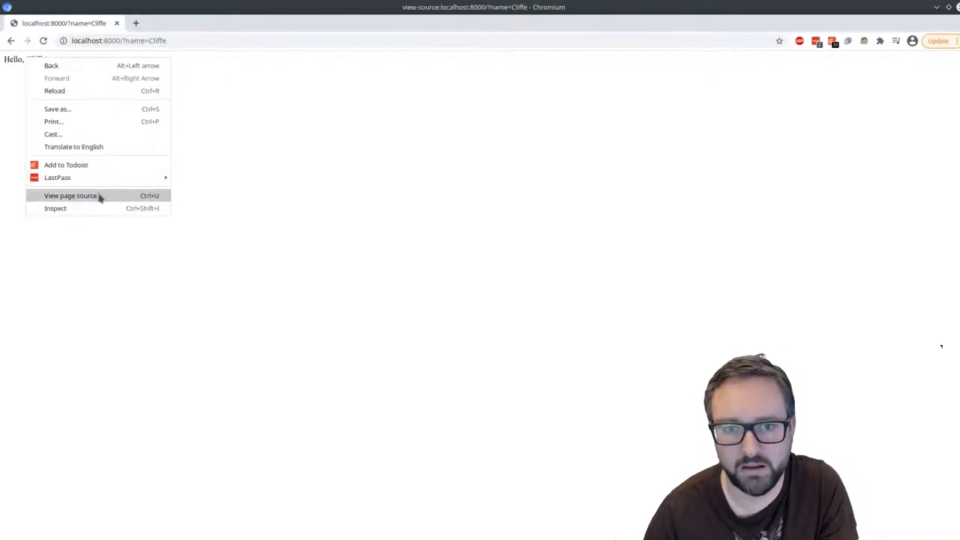
pyautogui.click(71, 194)
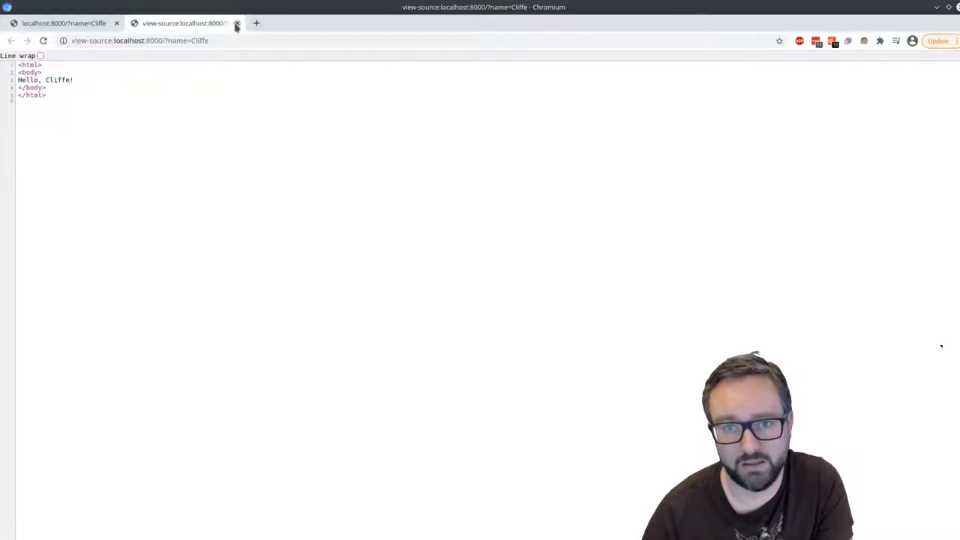
pyautogui.click(237, 23)
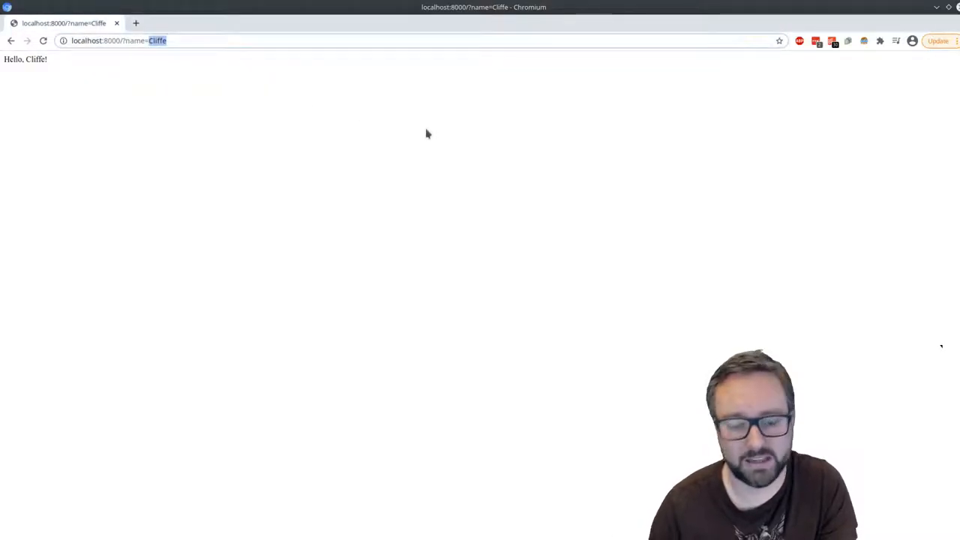
# Inject <script>alert("test")</script> as the name parameter and dismiss the resulting 'test' alert
pyautogui.write('<')
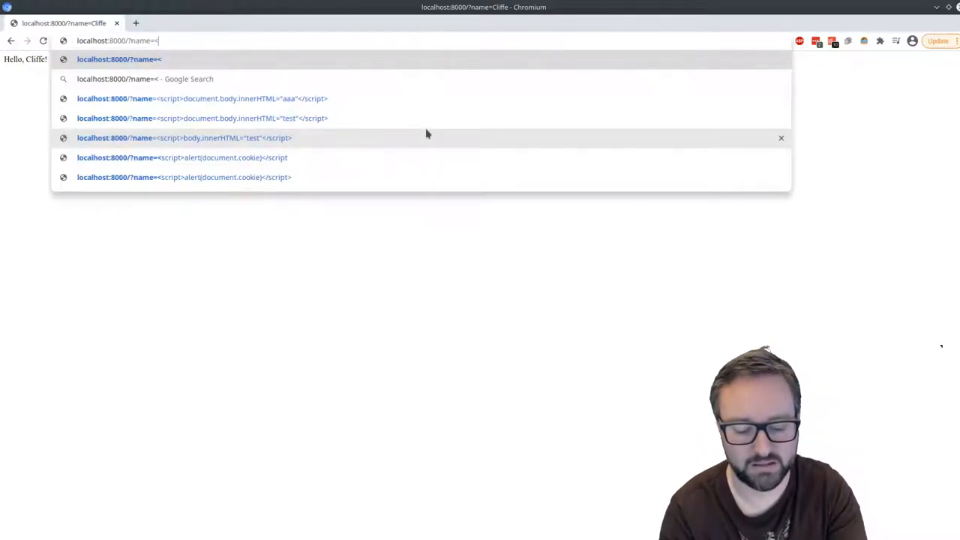
pyautogui.write('script>')
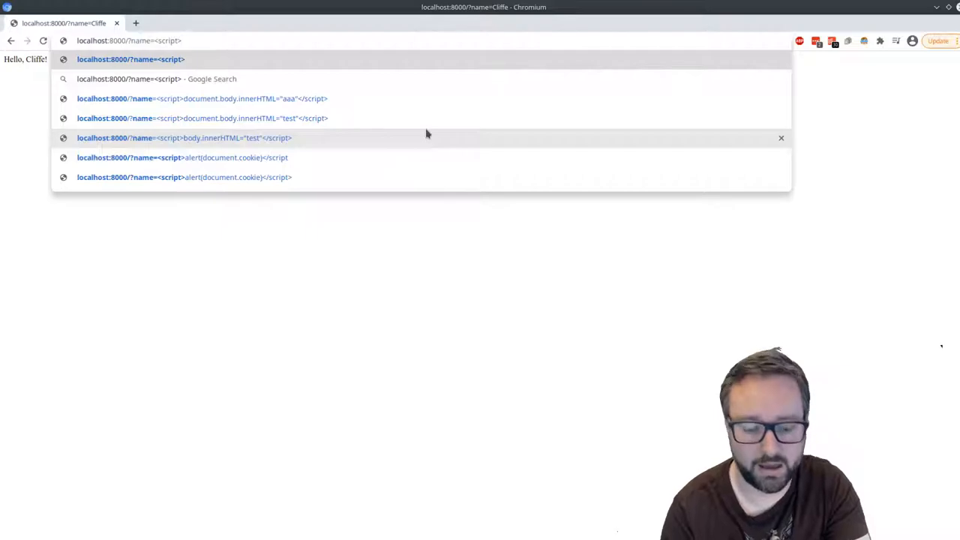
pyautogui.write('alert')
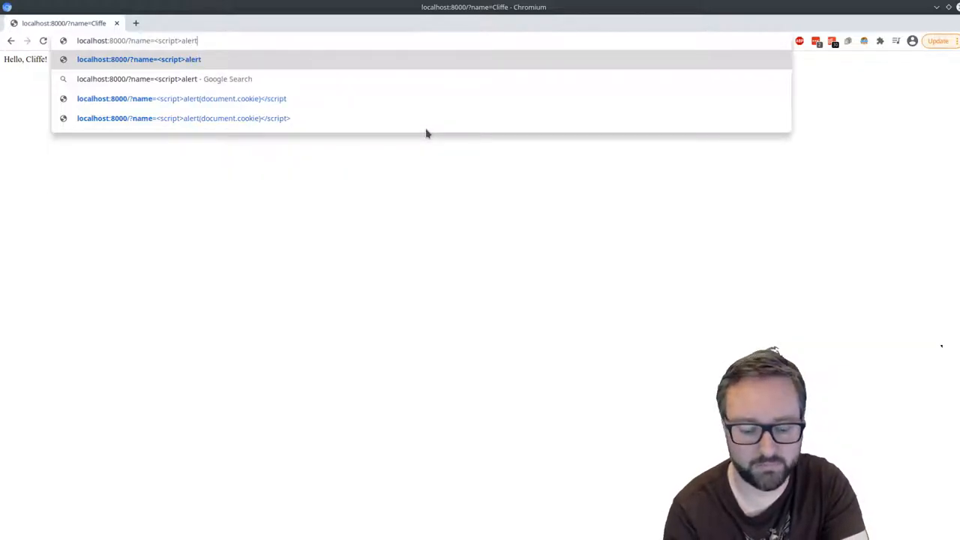
pyautogui.write('("')
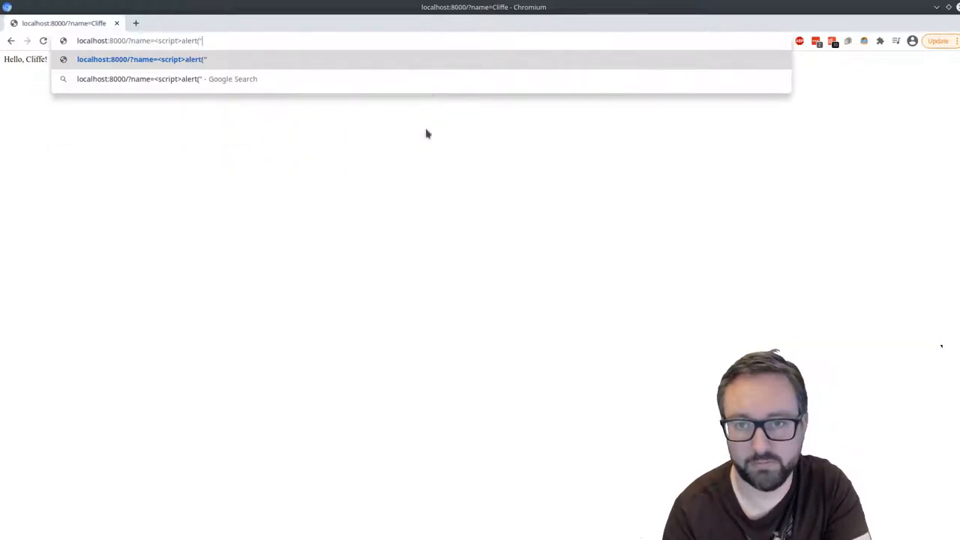
pyautogui.write('test")')
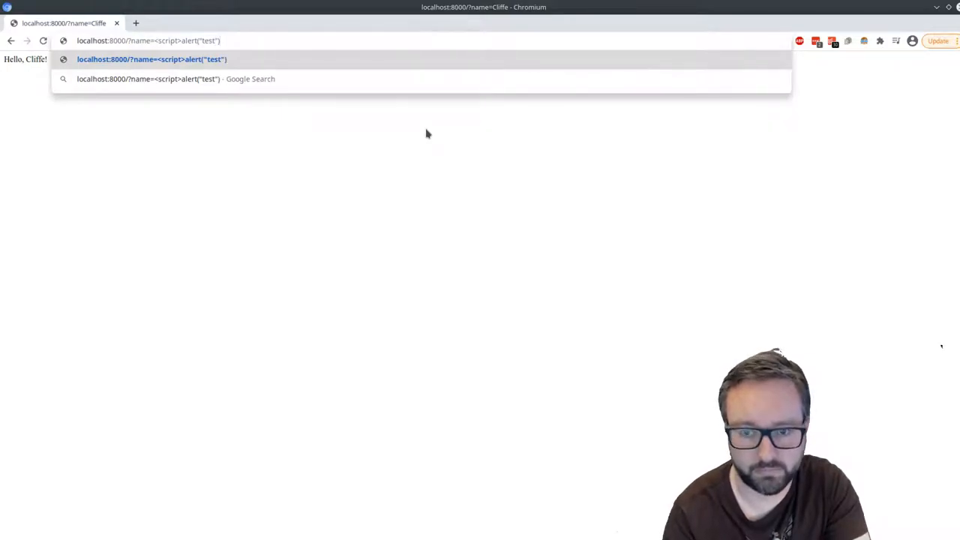
pyautogui.write('<')
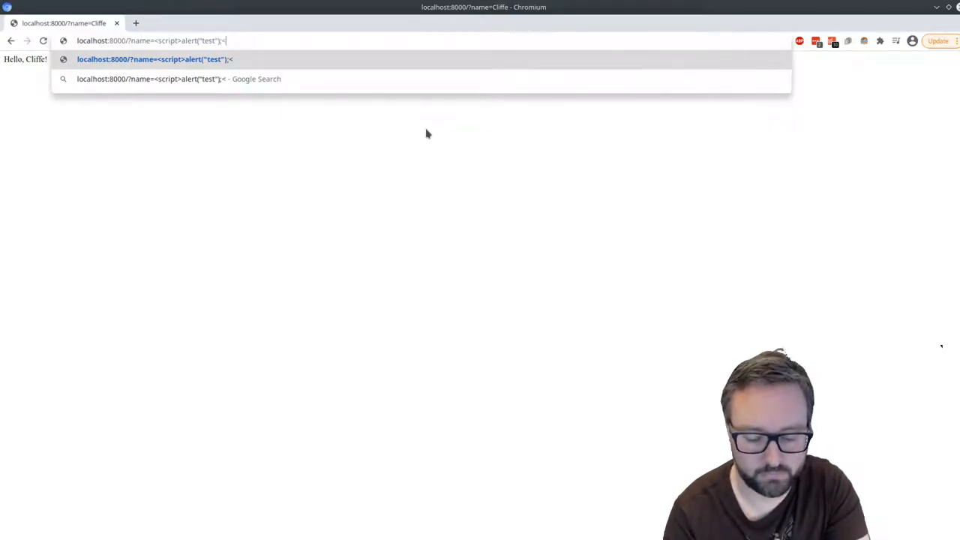
pyautogui.write('/script>')
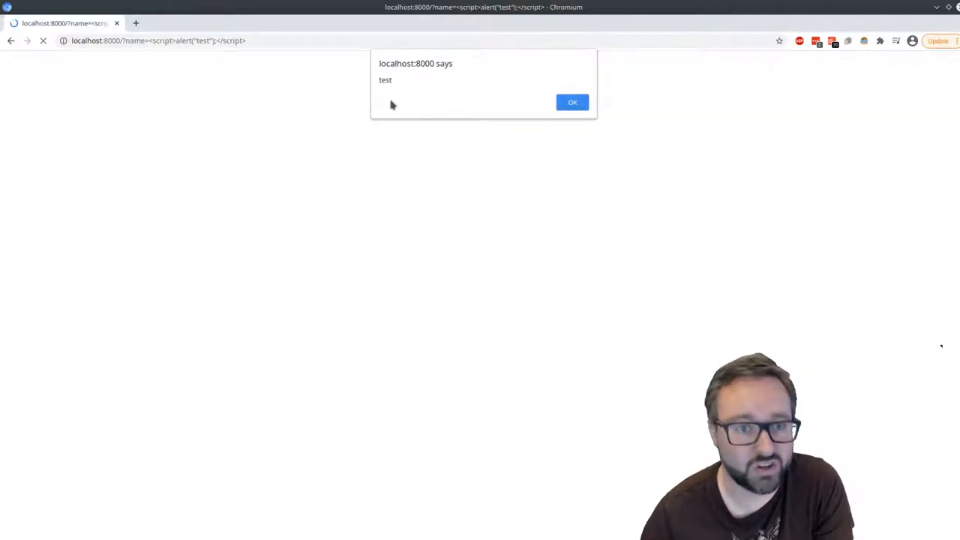
pyautogui.moveTo(349, 191)
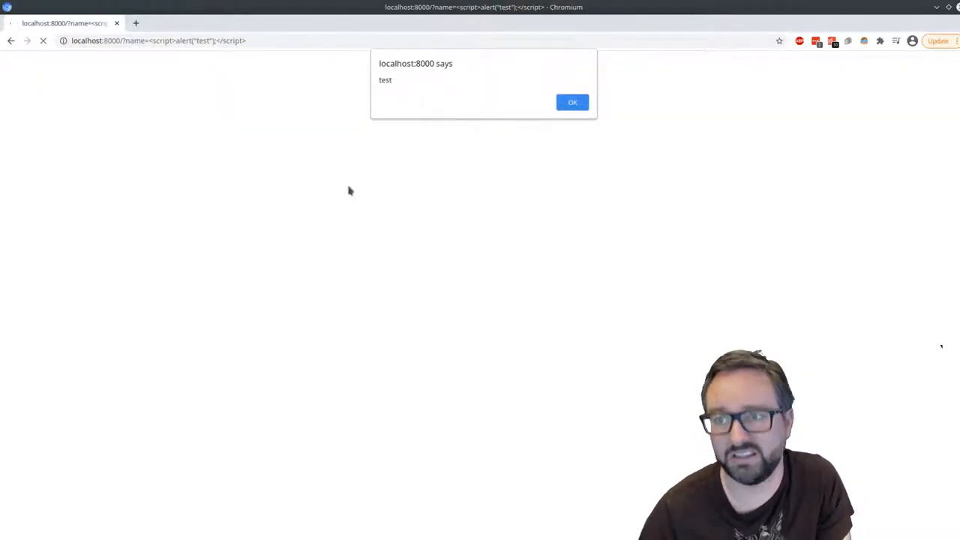
pyautogui.moveTo(165, 58)
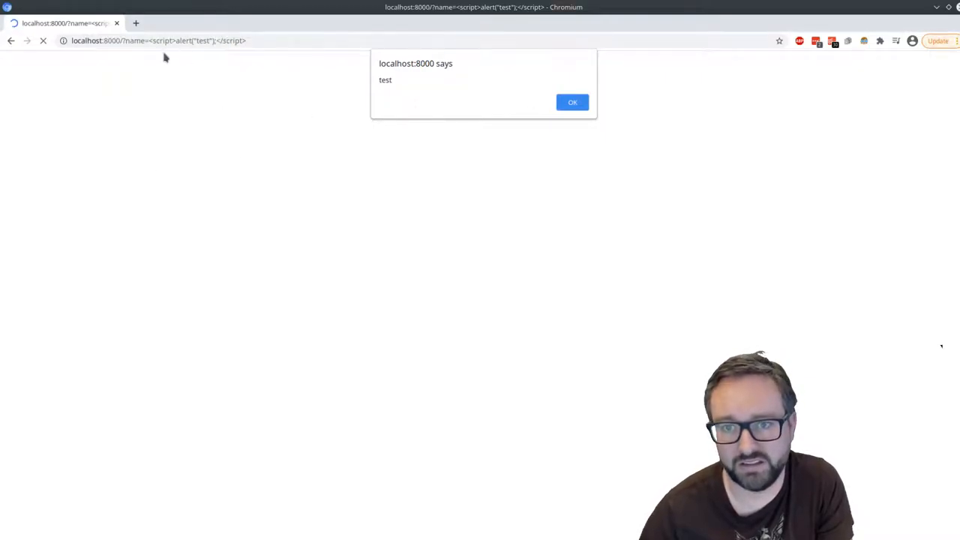
pyautogui.click(572, 102)
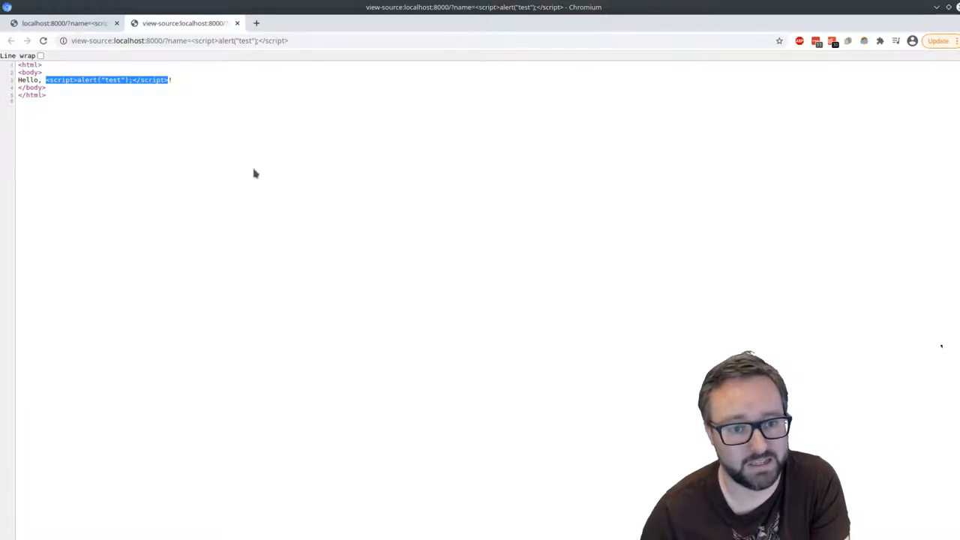
# Return to the rendered injected page and select 'test' in the URL payload
pyautogui.click(64, 23)
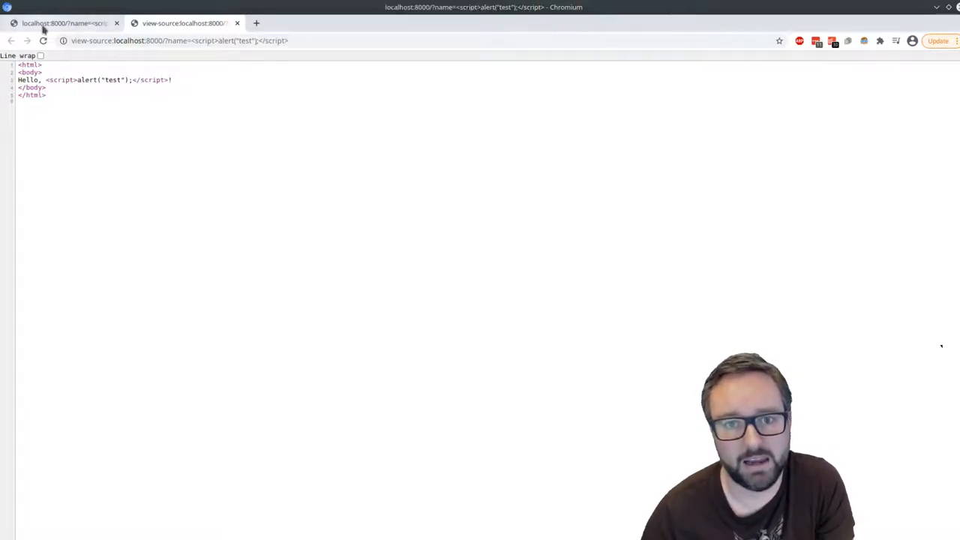
pyautogui.click(64, 23)
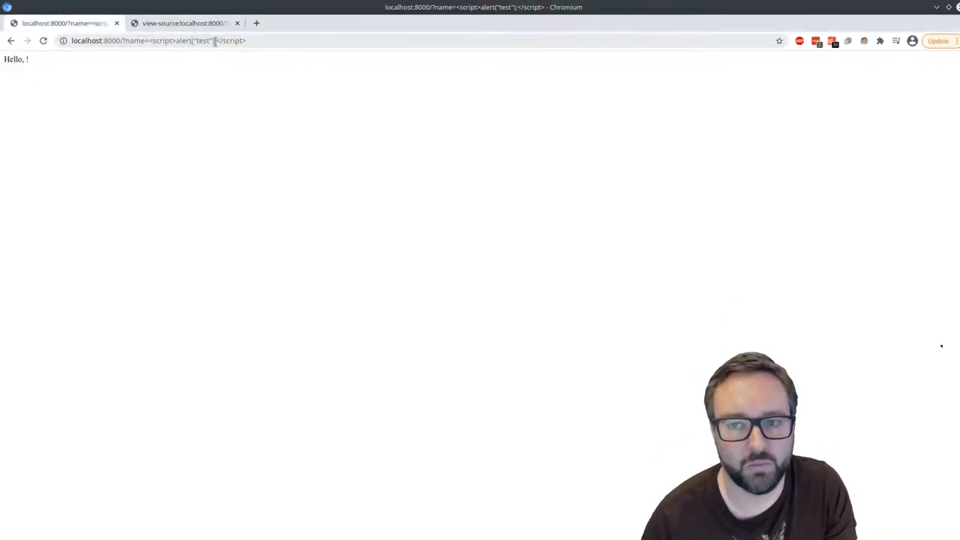
pyautogui.doubleClick(202, 41)
pyautogui.write('document.')
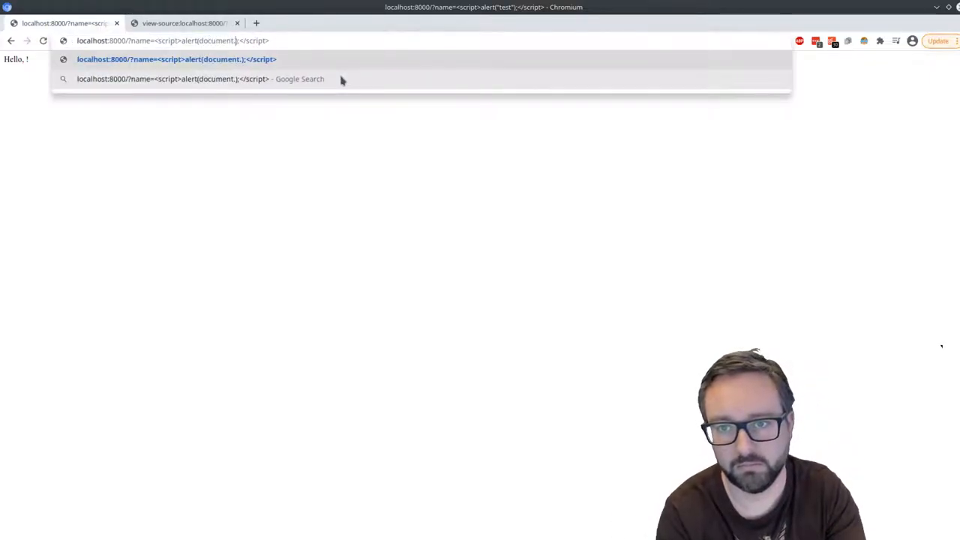
# Change the payload to alert(document.cookie), highlight the PHPSESSID value, and dismiss the alerts
pyautogui.write('cookies')
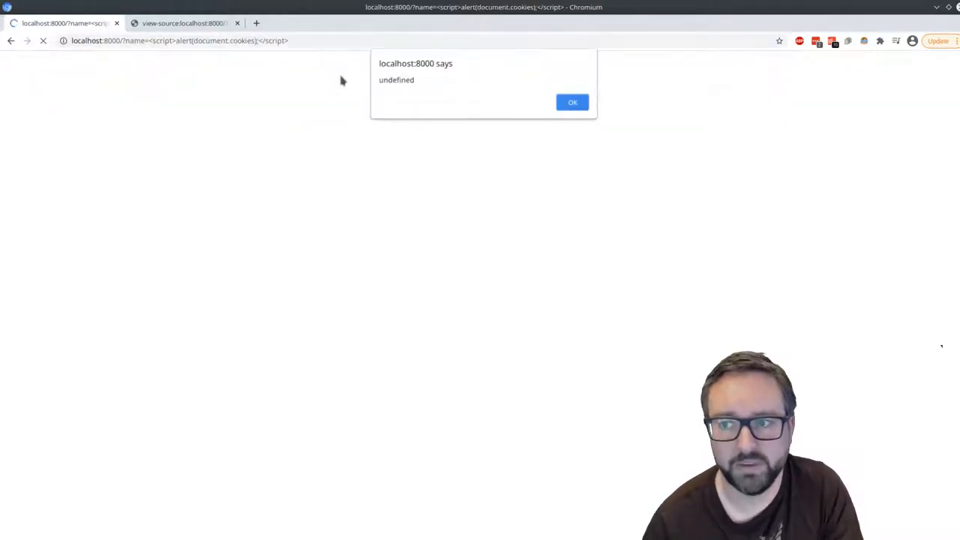
pyautogui.click(572, 102)
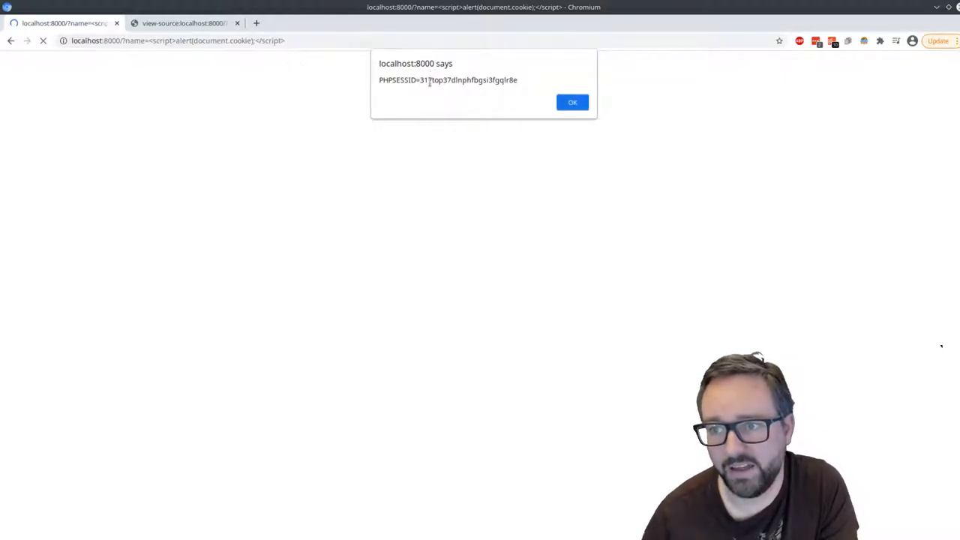
pyautogui.moveTo(428, 80); pyautogui.dragTo(517, 80)
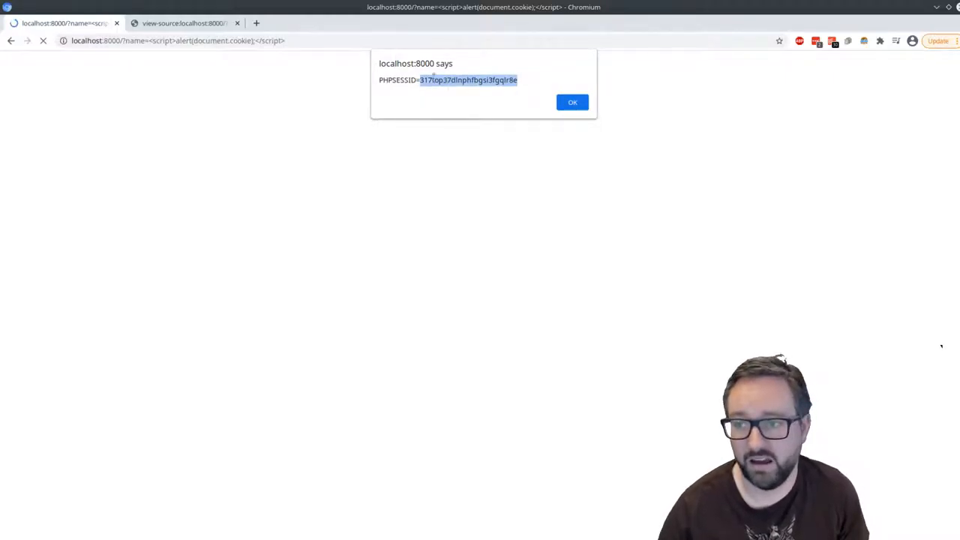
pyautogui.click(572, 102)
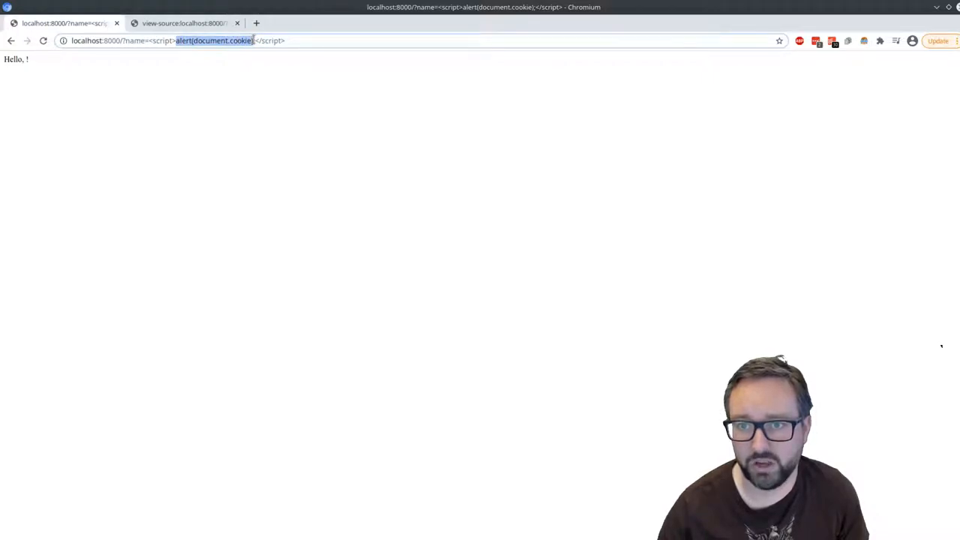
# Load the payload document.body.innerHTML="Something else" through the name parameter
pyautogui.write('d')
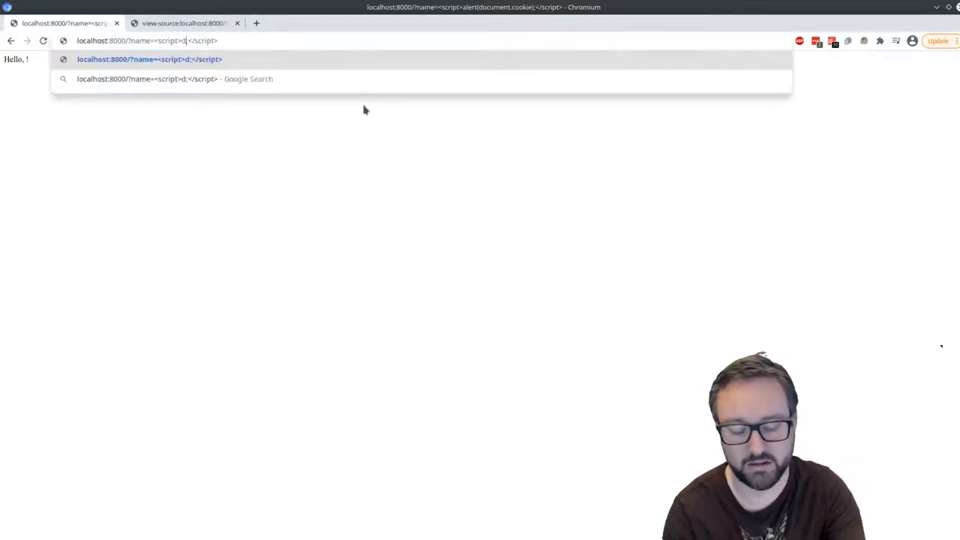
pyautogui.write('o')
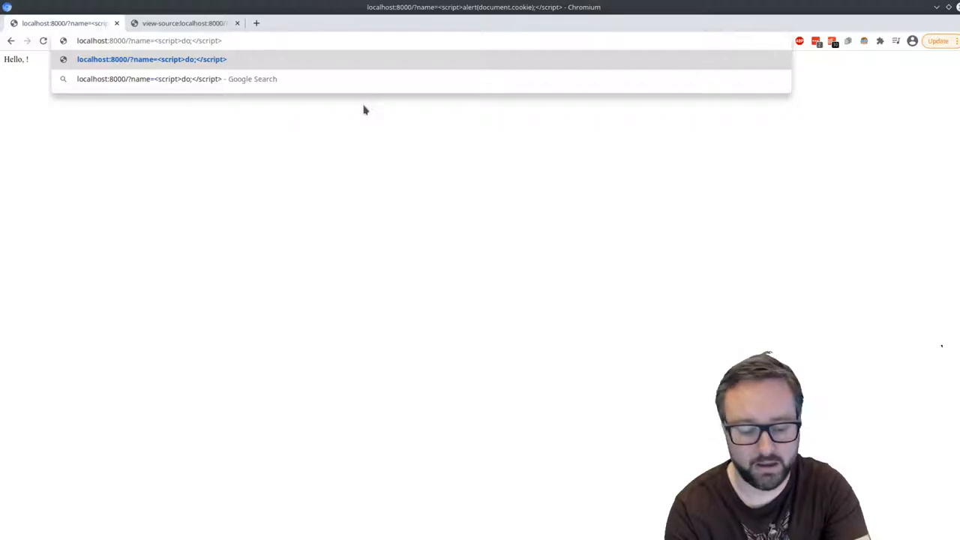
pyautogui.write('document.body.')
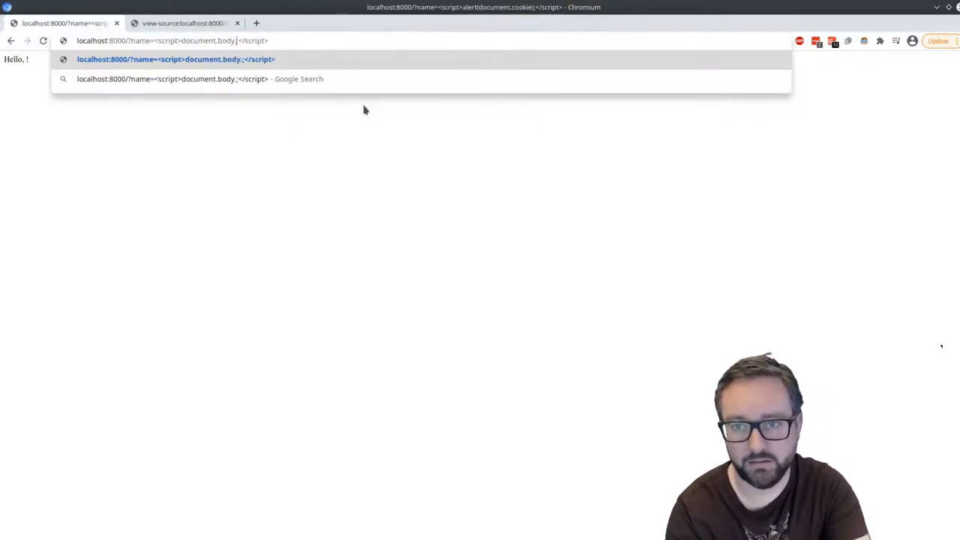
pyautogui.write('innerHTML')
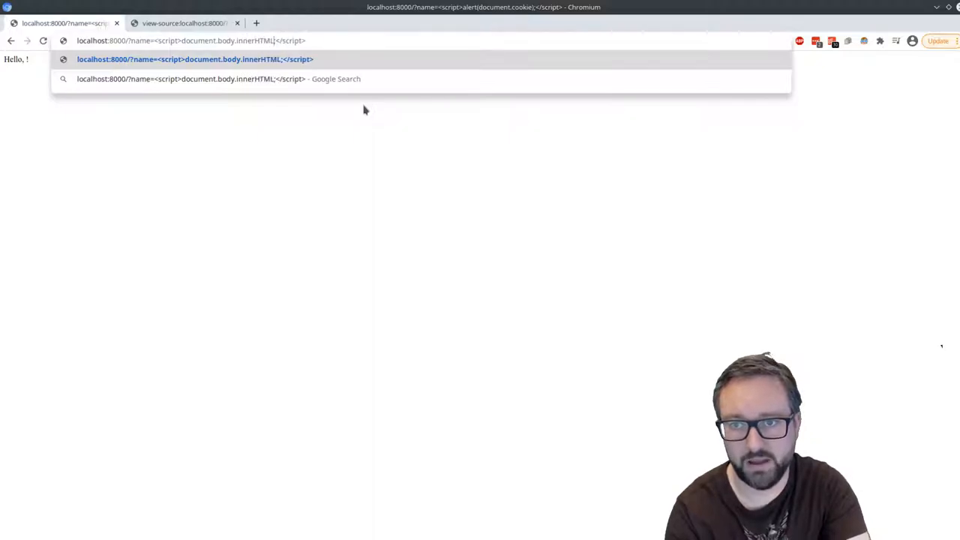
pyautogui.write('="')
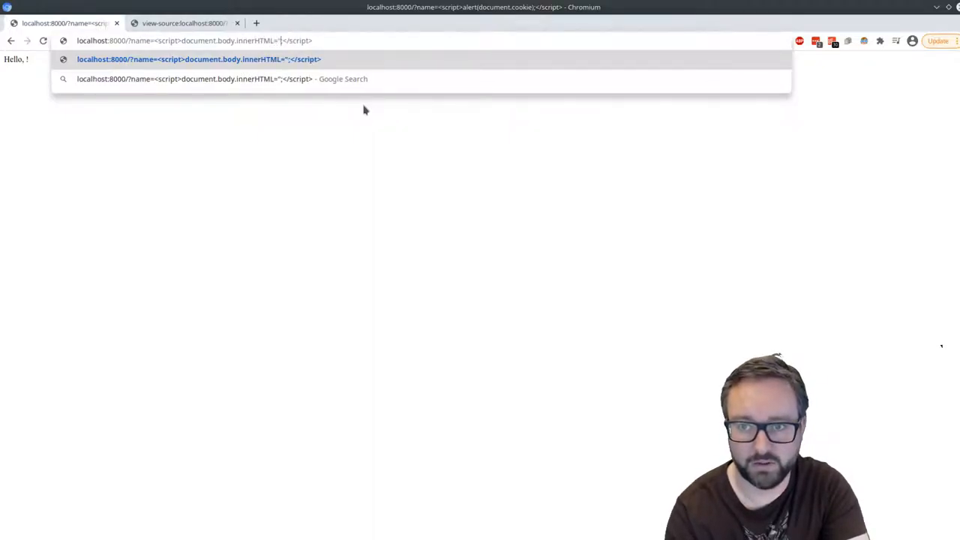
pyautogui.write('"')
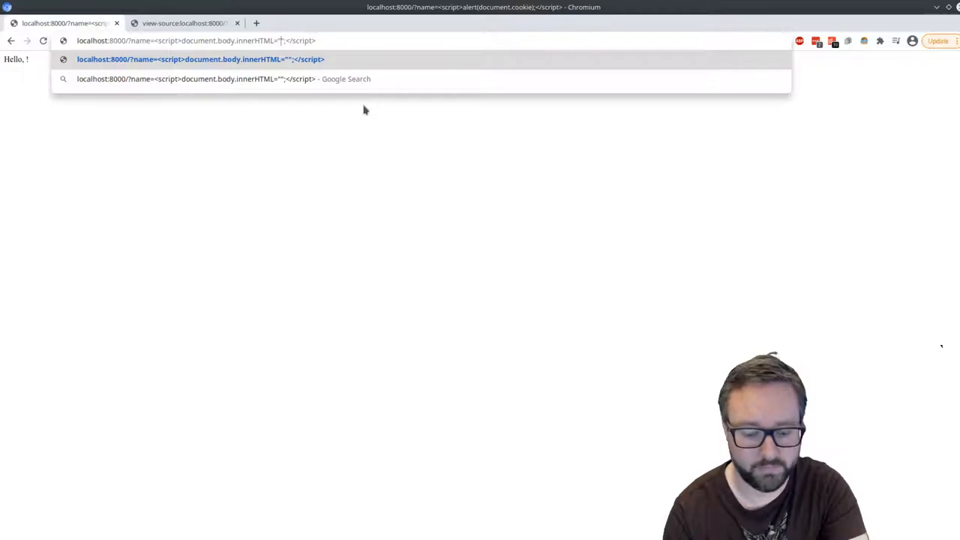
pyautogui.write('Soemthi')
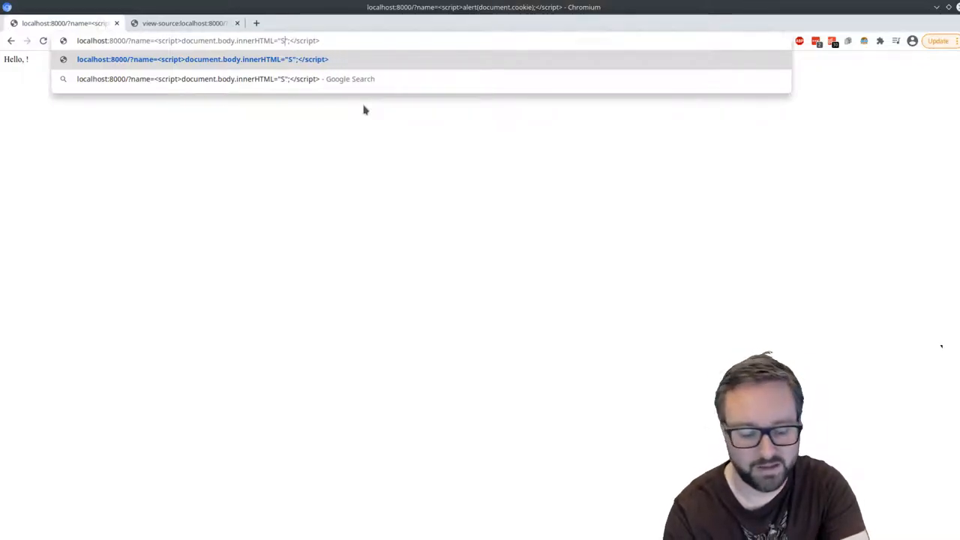
pyautogui.write('Something%20else')
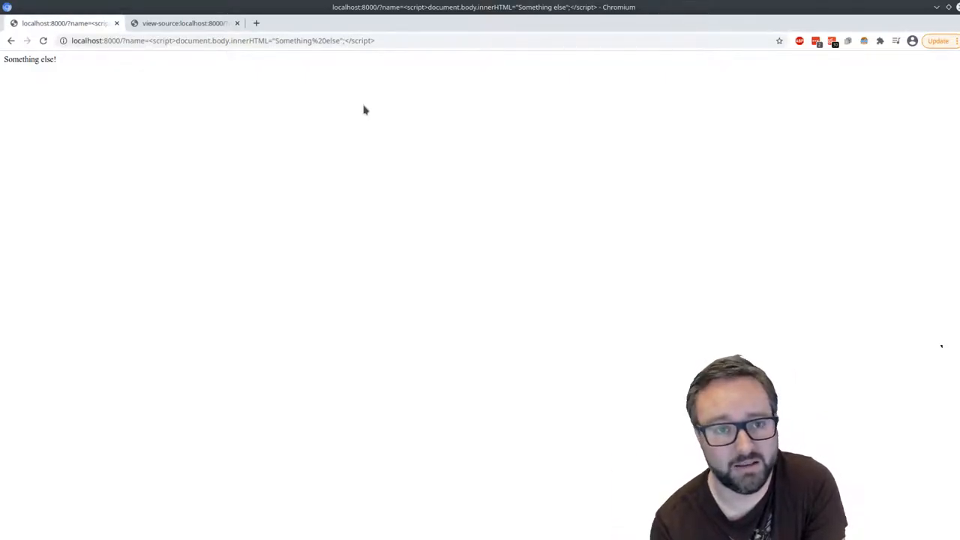
pyautogui.rightClick(365, 110)
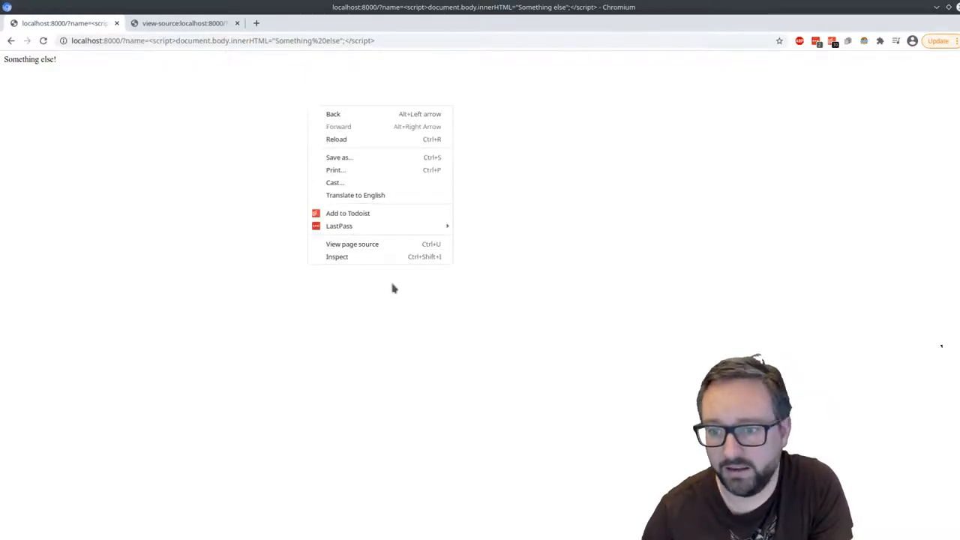
pyautogui.moveTo(352, 244)
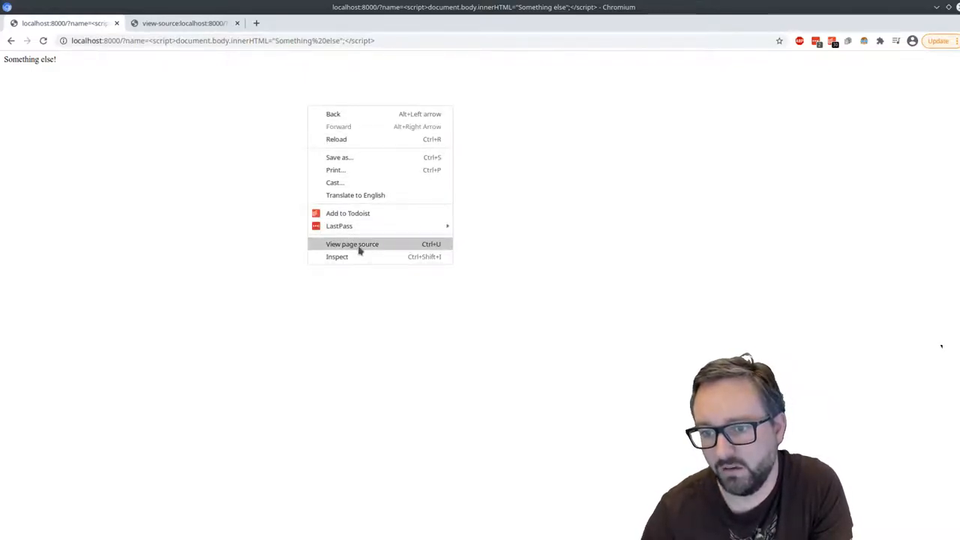
# View the modified page's source showing the innerHTML script after 'Hello,'
pyautogui.click(352, 243)
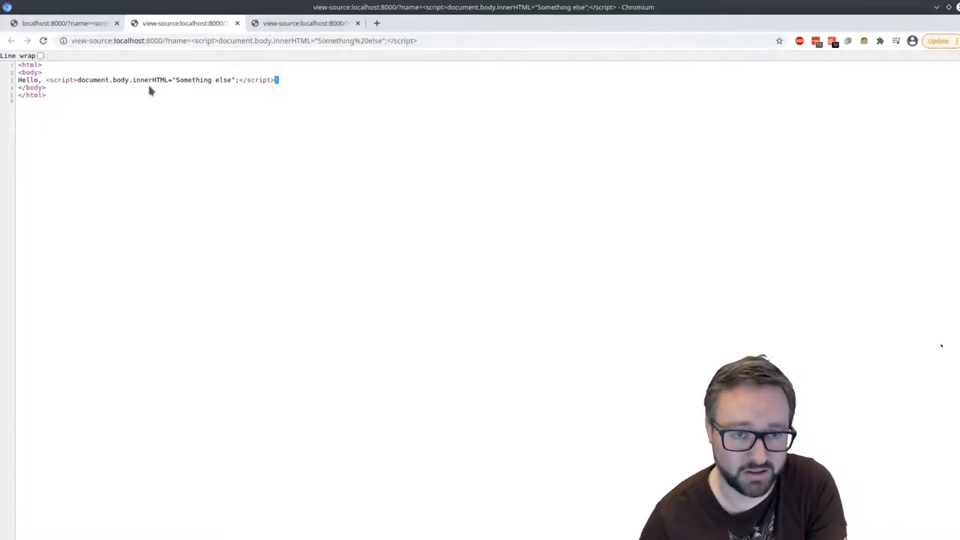
pyautogui.moveTo(896, 303)
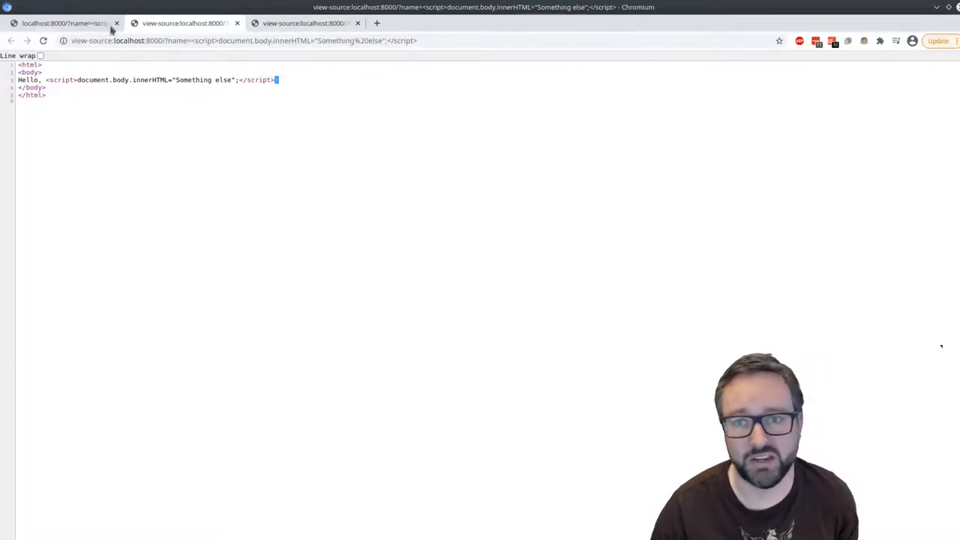
pyautogui.moveTo(304, 23)
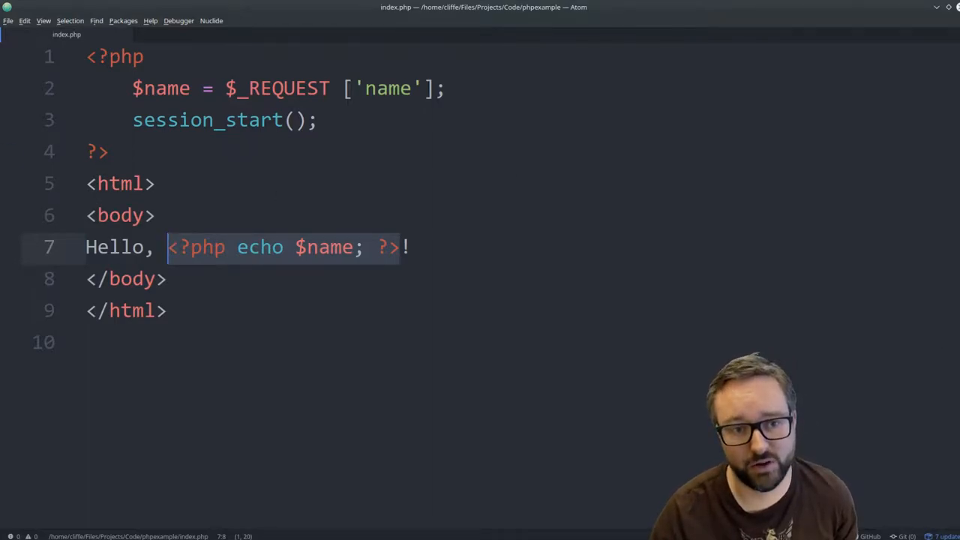
pyautogui.moveTo(619, 319)
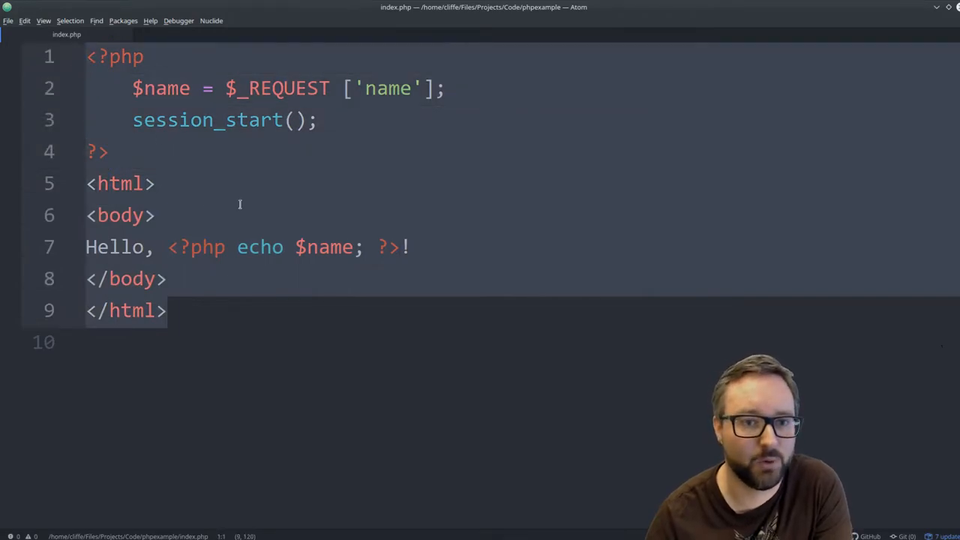
# Highlight the line 7 echo statement and the name key in $_REQUEST
pyautogui.click(156, 215)
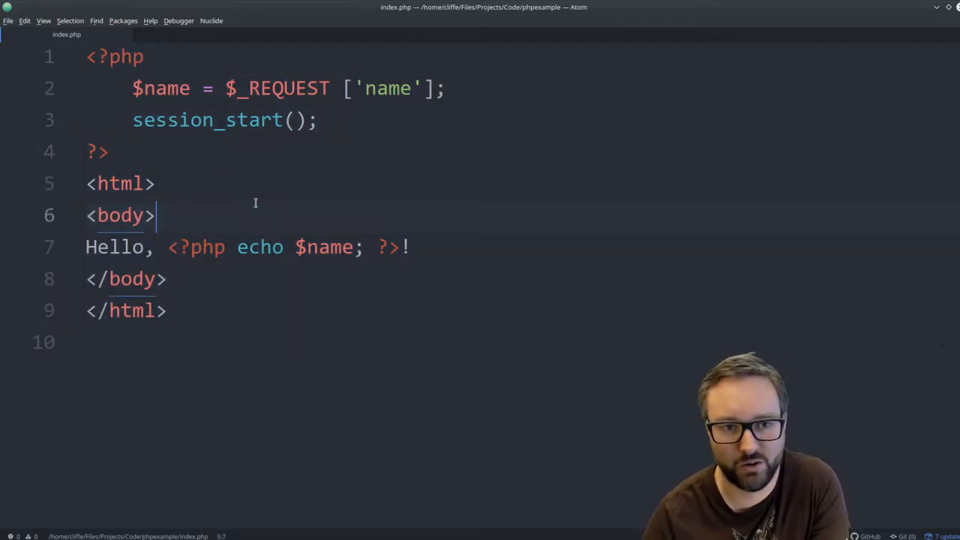
pyautogui.click(167, 247)
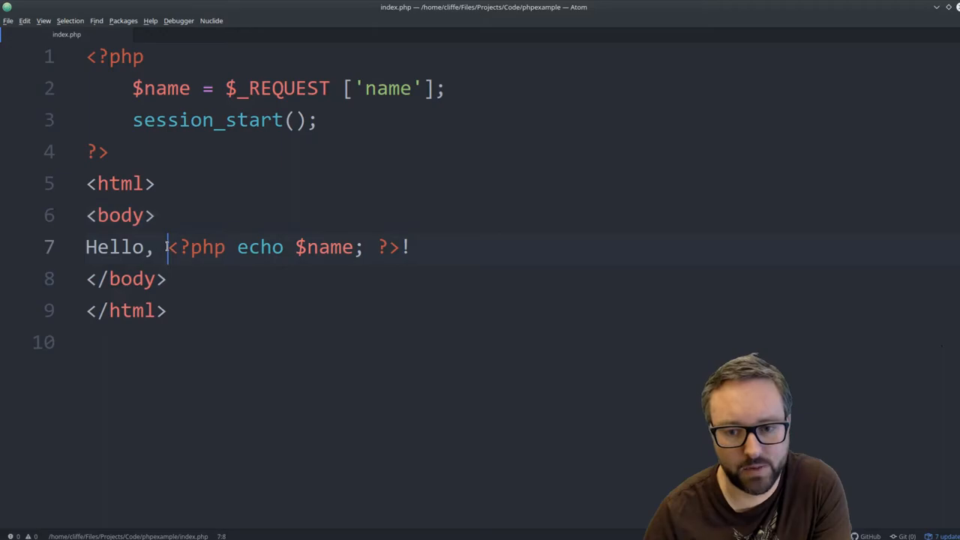
pyautogui.moveTo(166, 246); pyautogui.dragTo(401, 246)
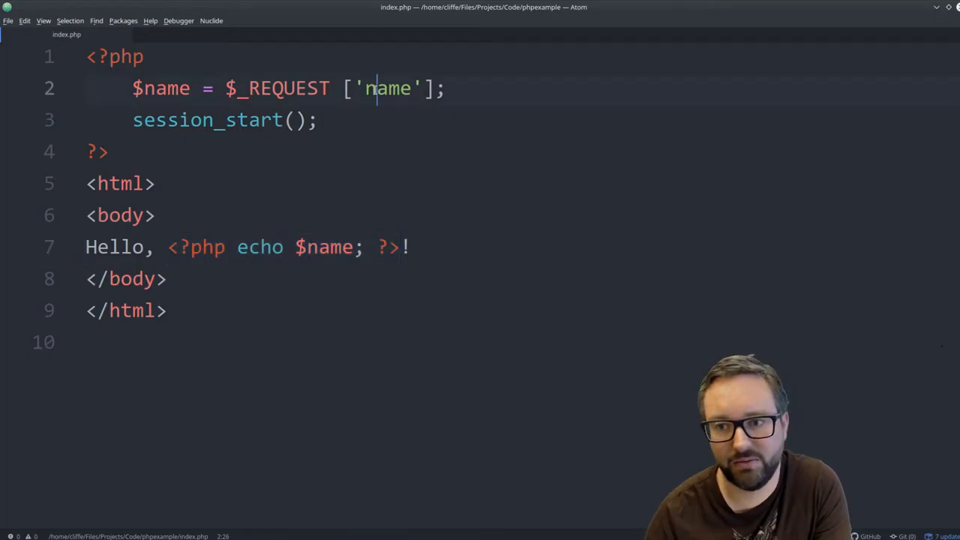
pyautogui.doubleClick(387, 89)
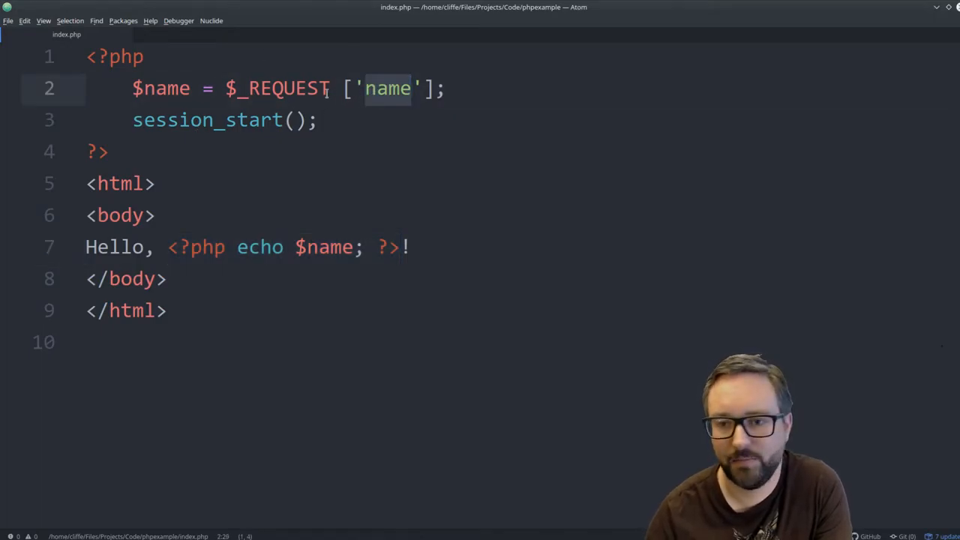